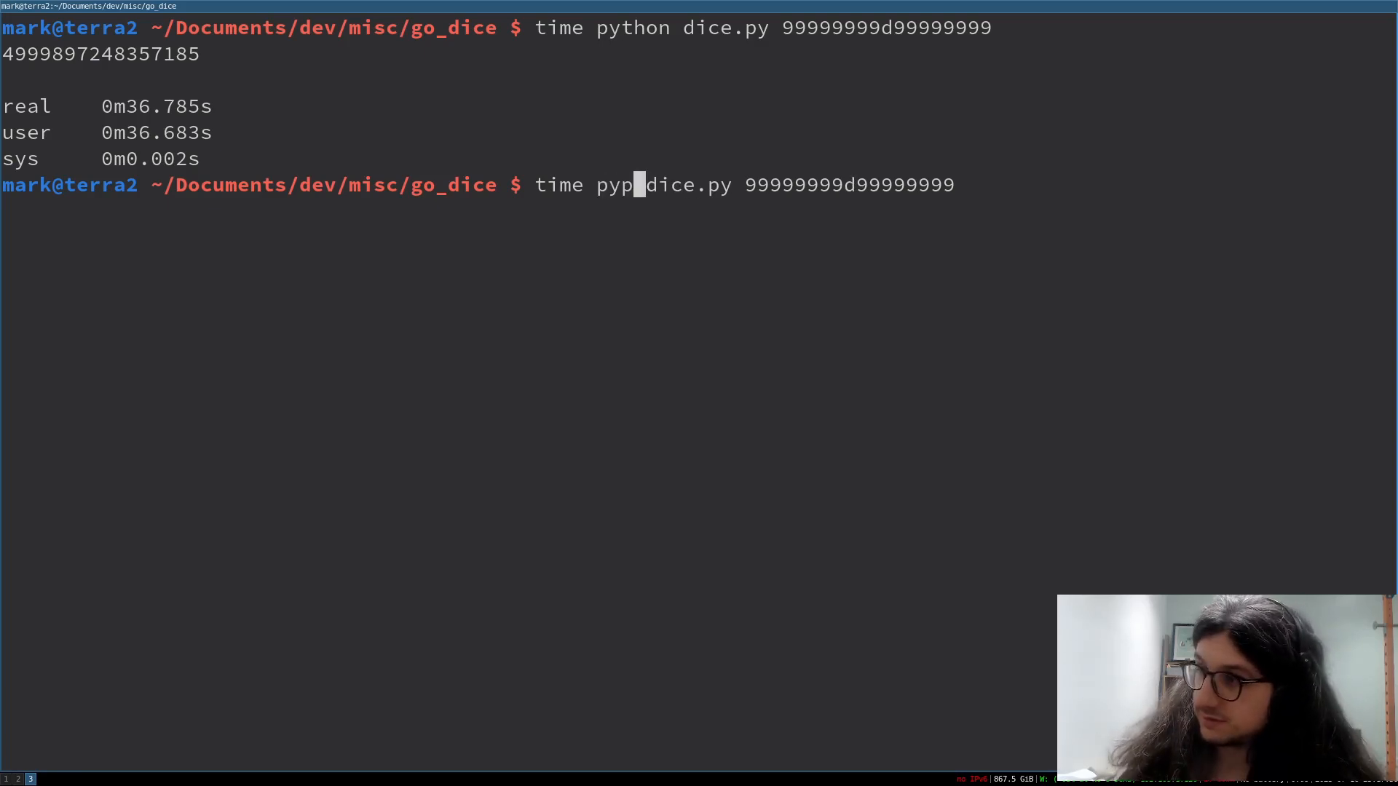
type("y")
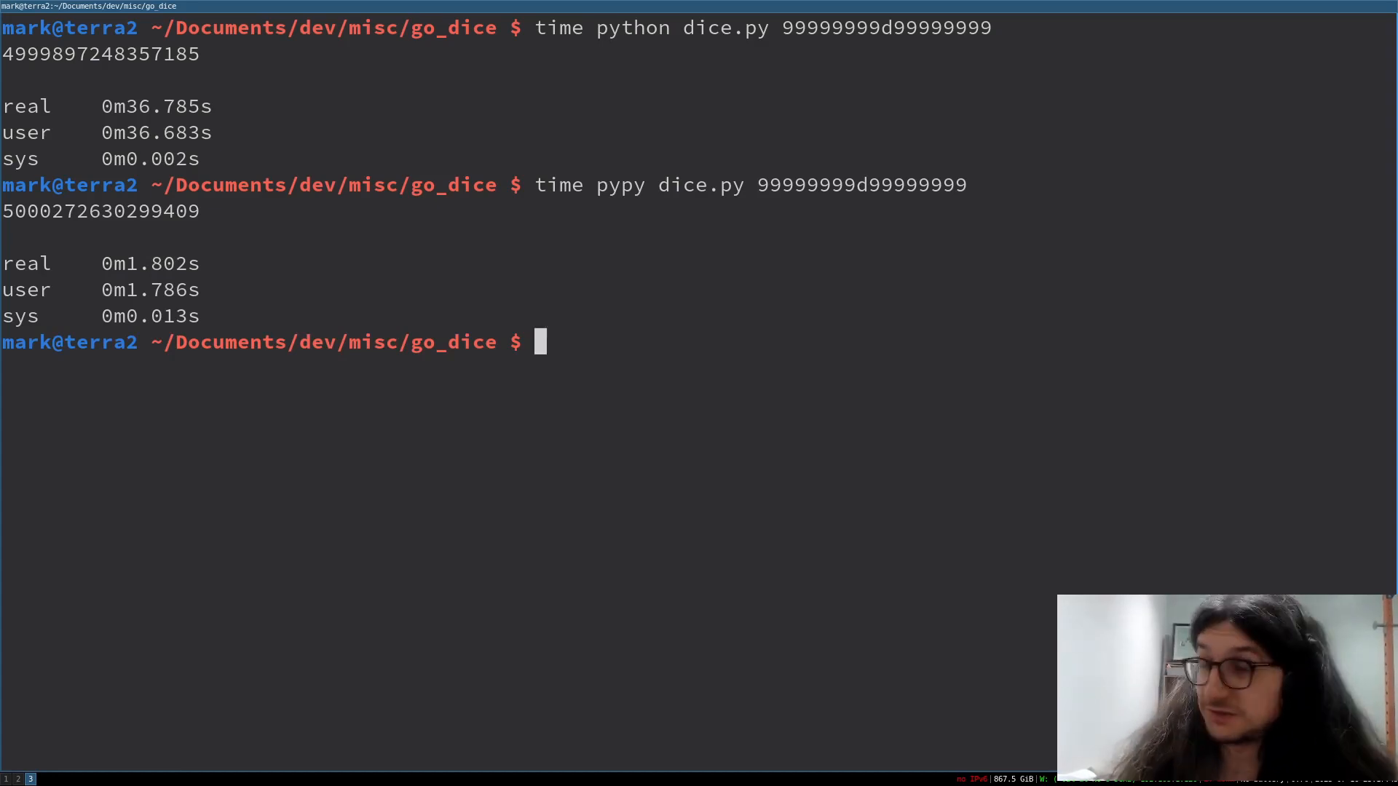
type("time go run dice.go 99999999d99999999")
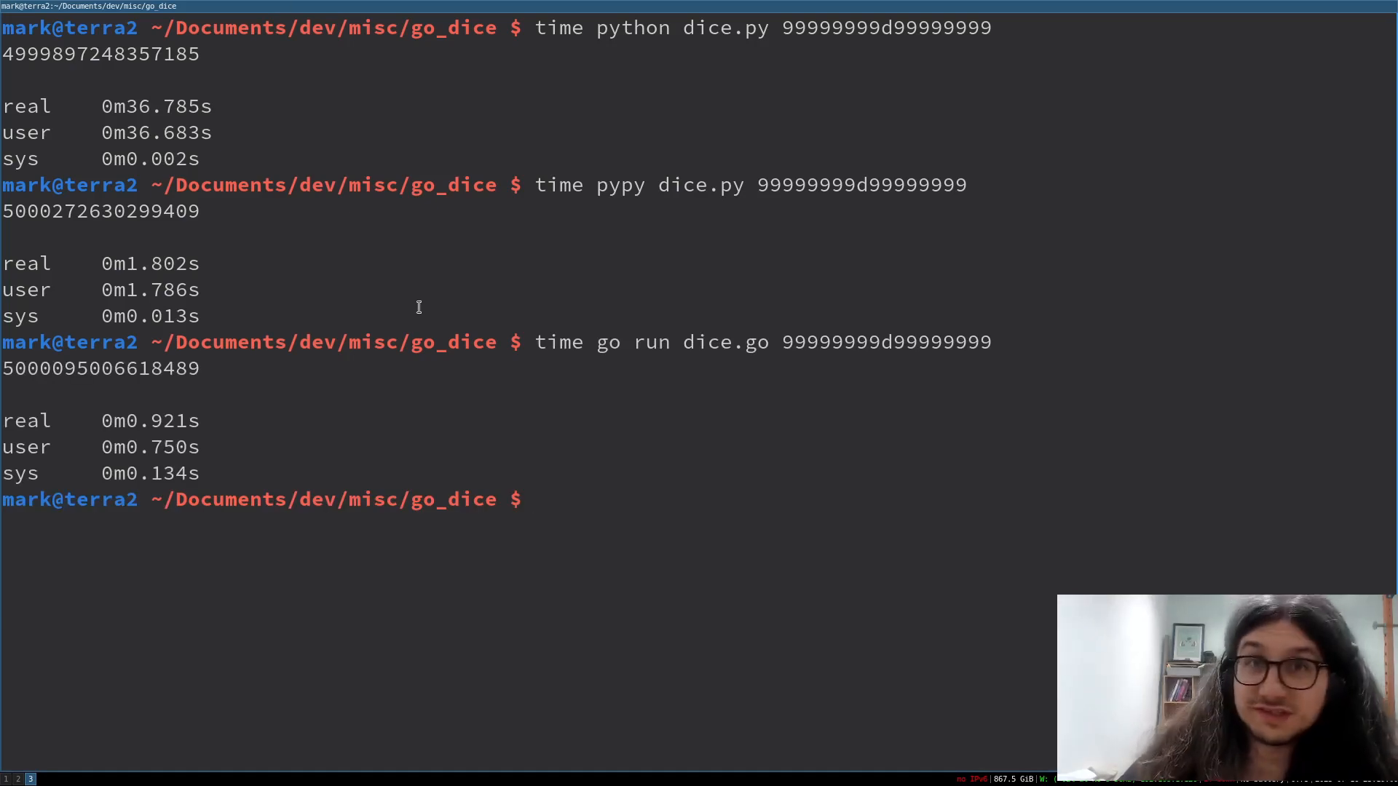